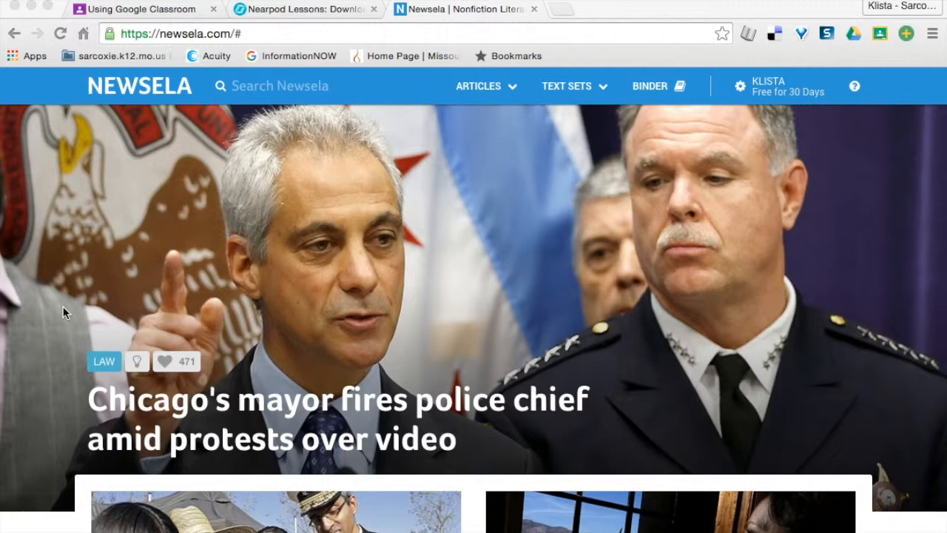
mouse_move(80, 76)
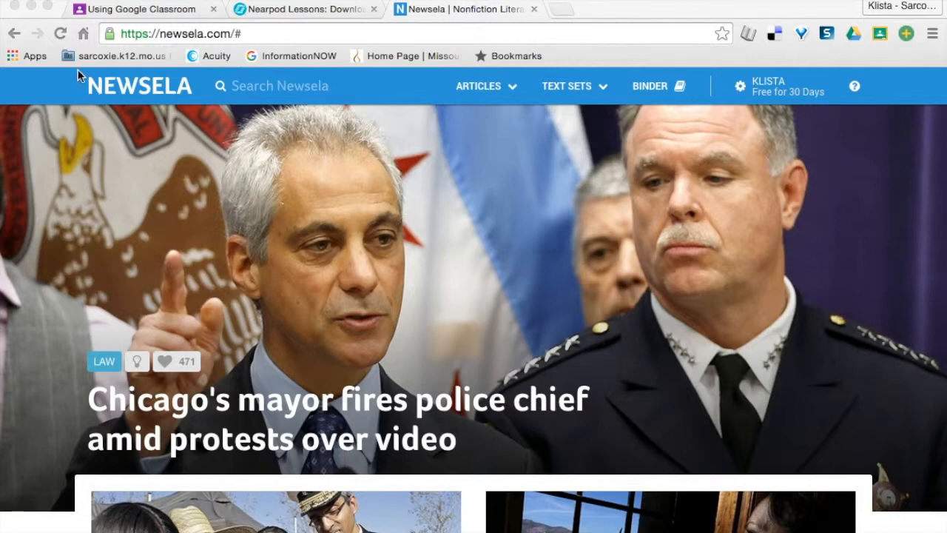
Navigate within Newsela and scroll the article listing to find the bedtime stories article
left_click(181, 33)
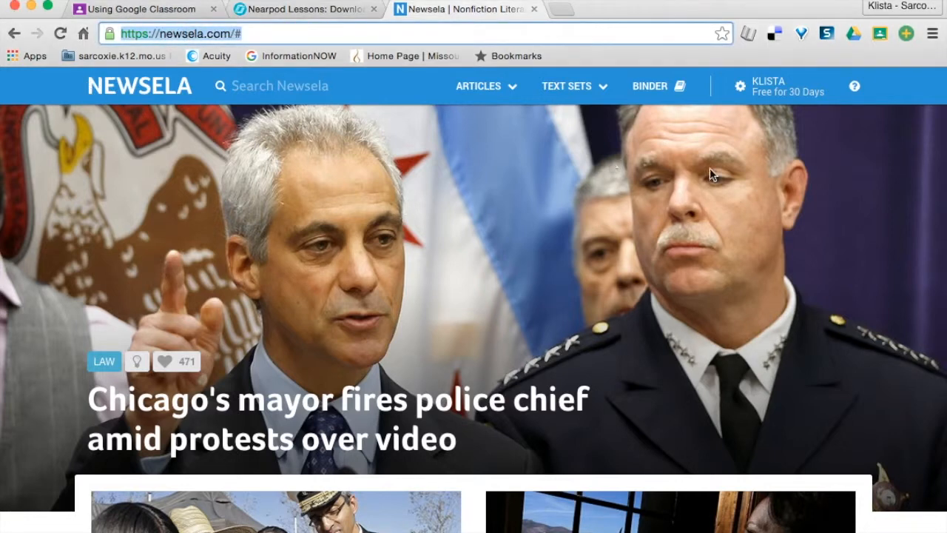
mouse_move(858, 115)
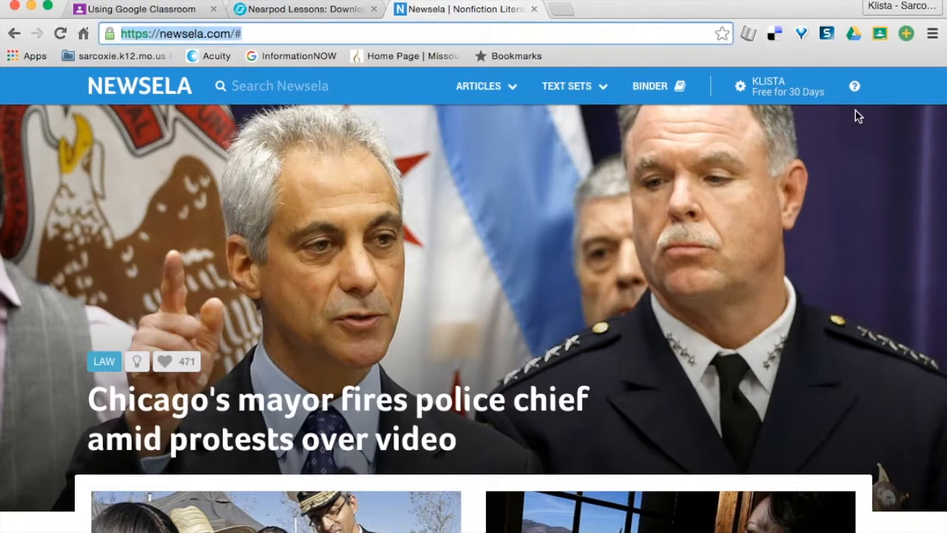
left_click(778, 85)
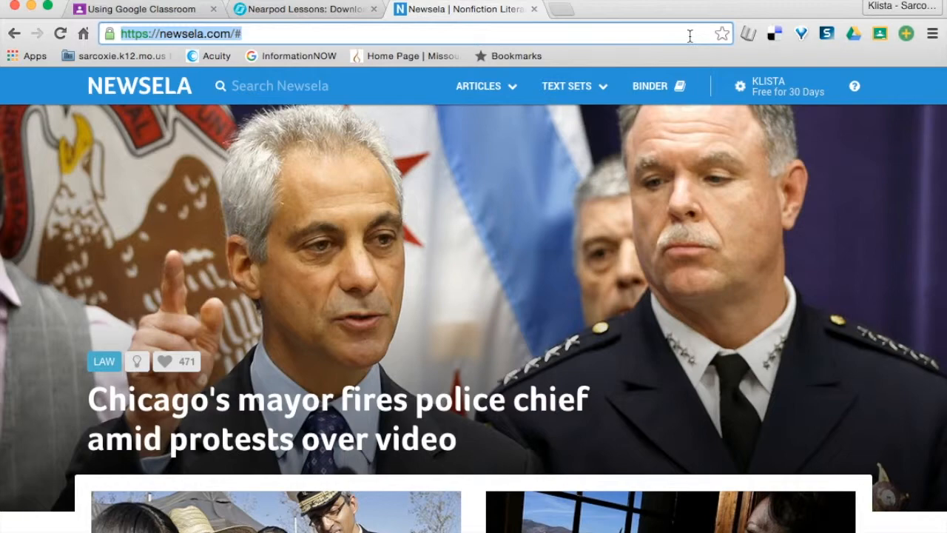
left_click(574, 86)
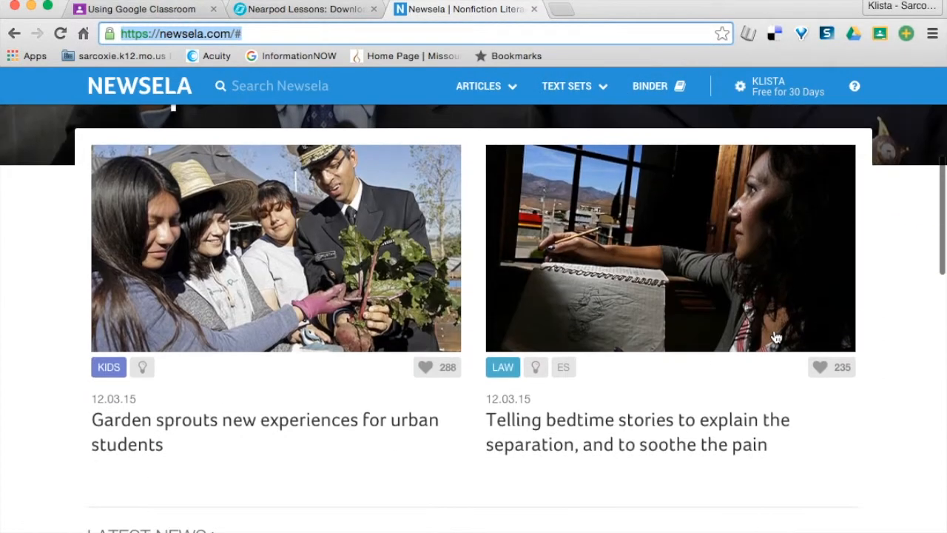
scroll("down", 3)
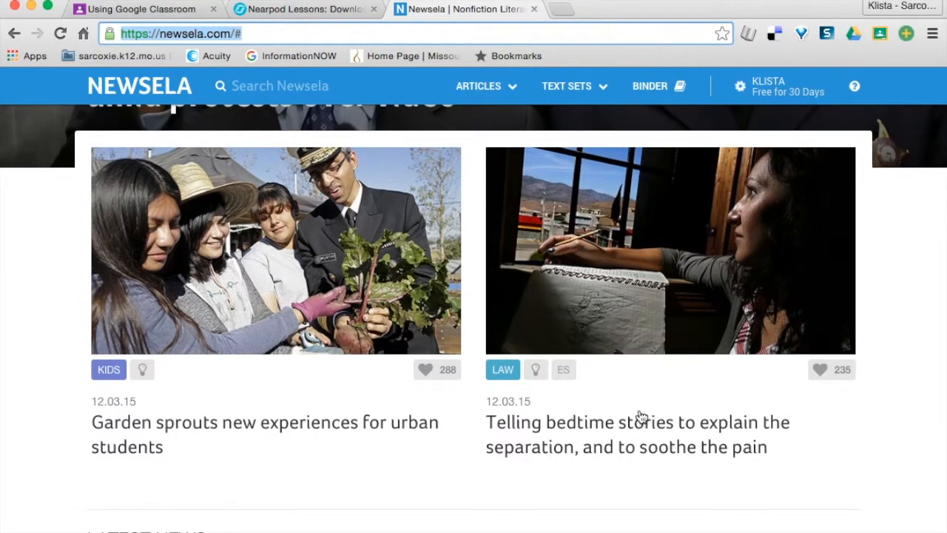
mouse_move(646, 284)
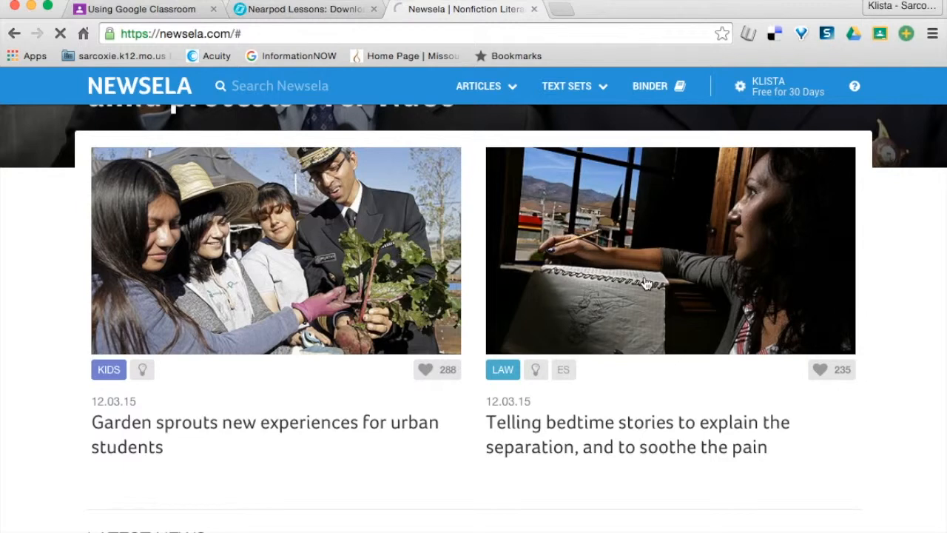
Open the 'Telling bedtime stories to explain the separation' article card
left_click(642, 263)
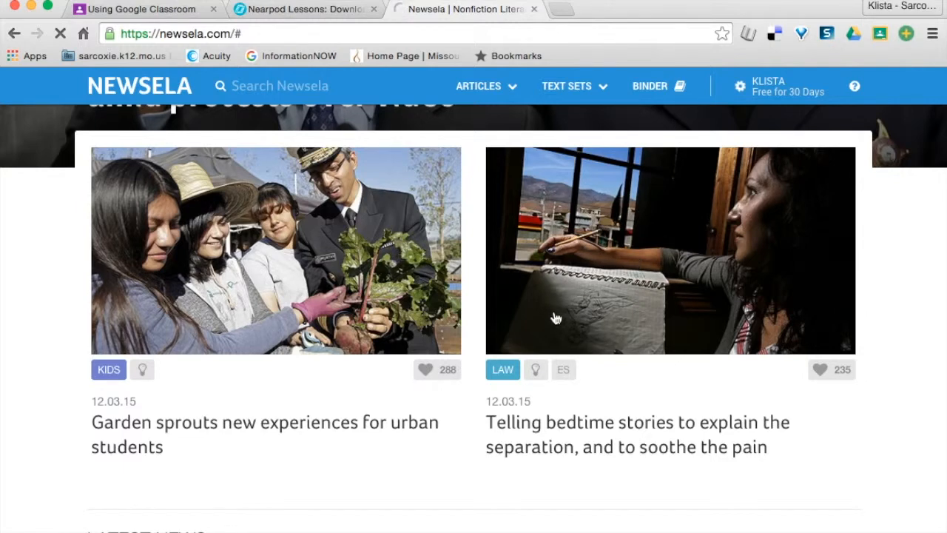
left_click(669, 250)
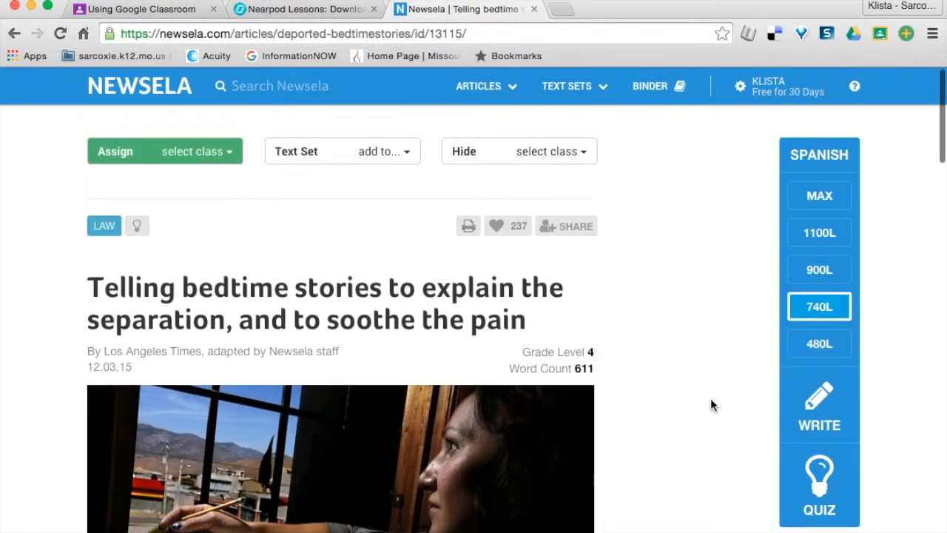
mouse_move(748, 222)
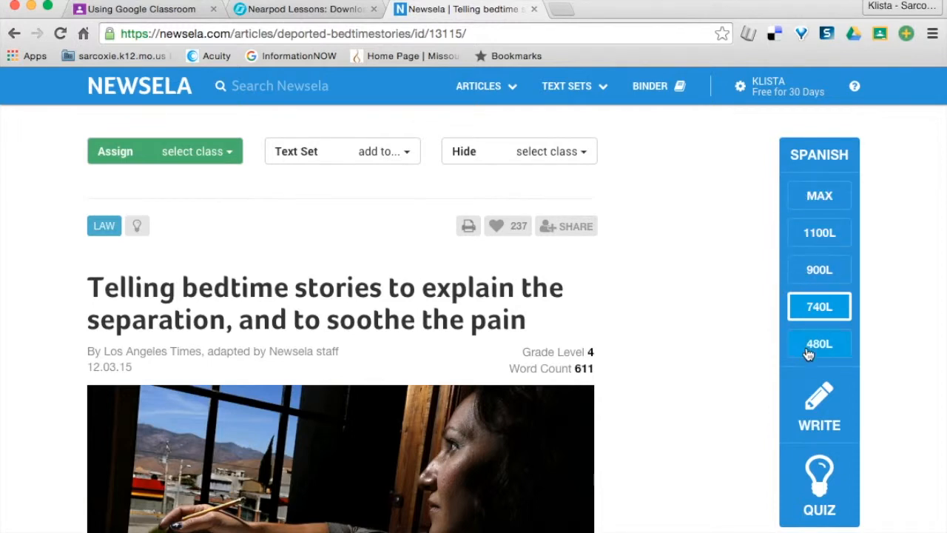
scroll("down", 3)
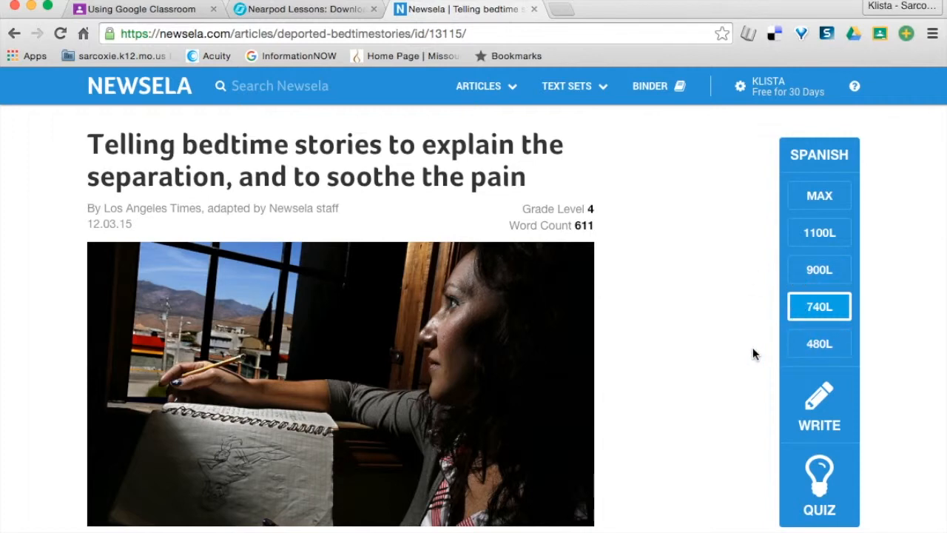
mouse_move(796, 319)
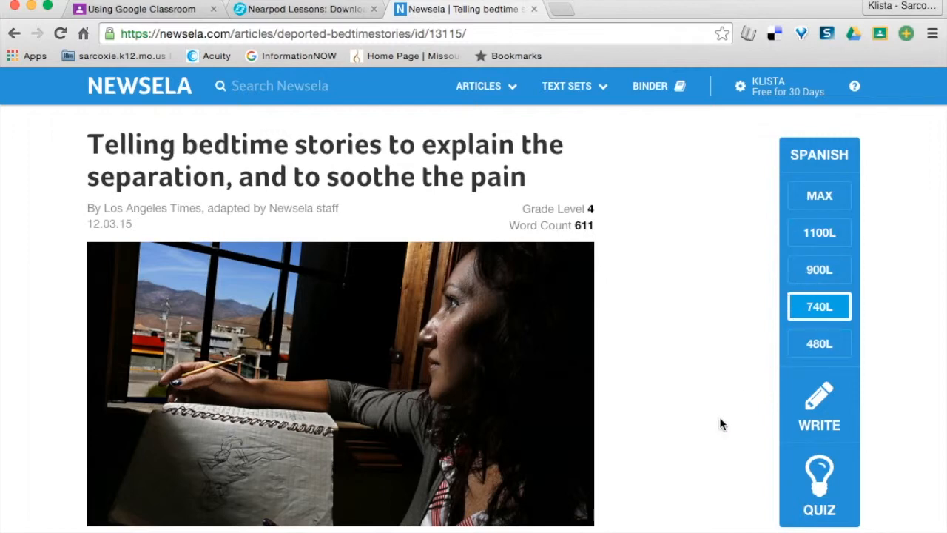
scroll("down", 3)
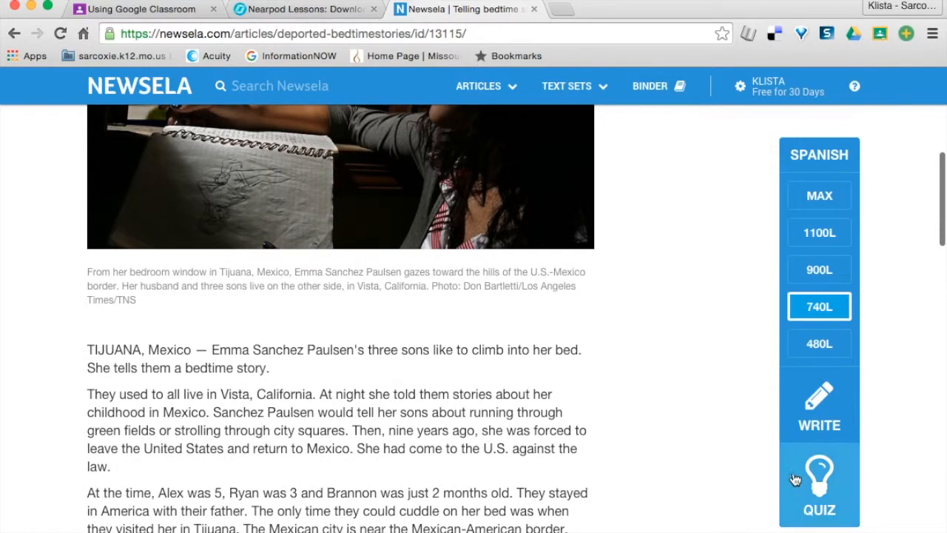
mouse_move(819, 414)
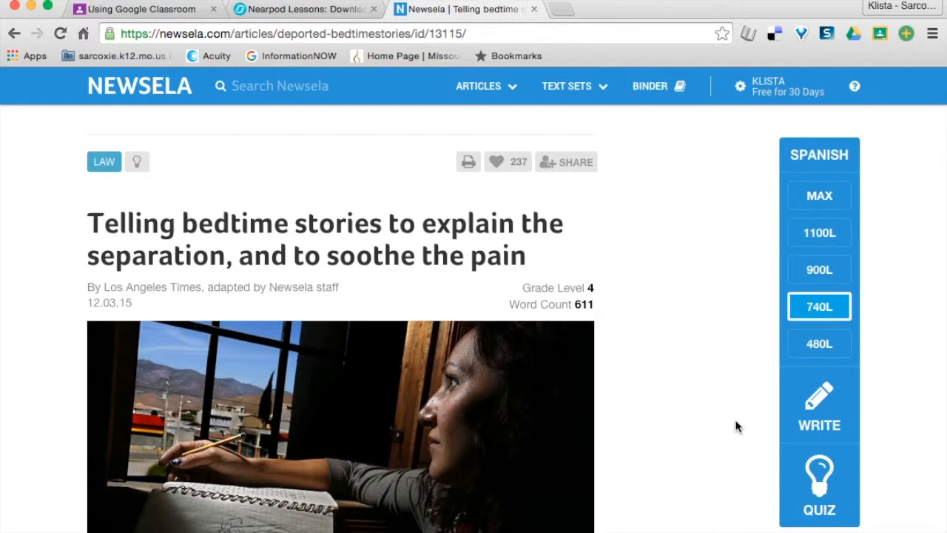
mouse_move(592, 137)
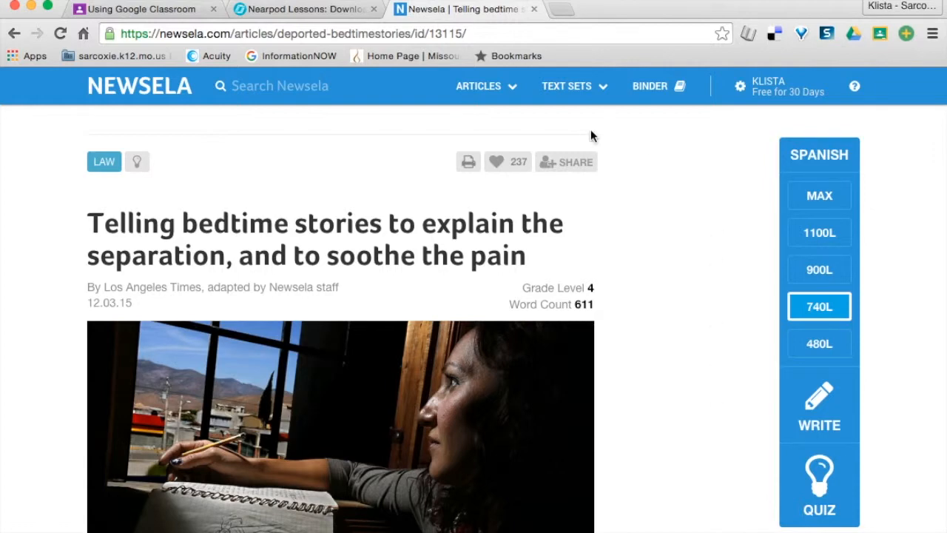
mouse_move(604, 136)
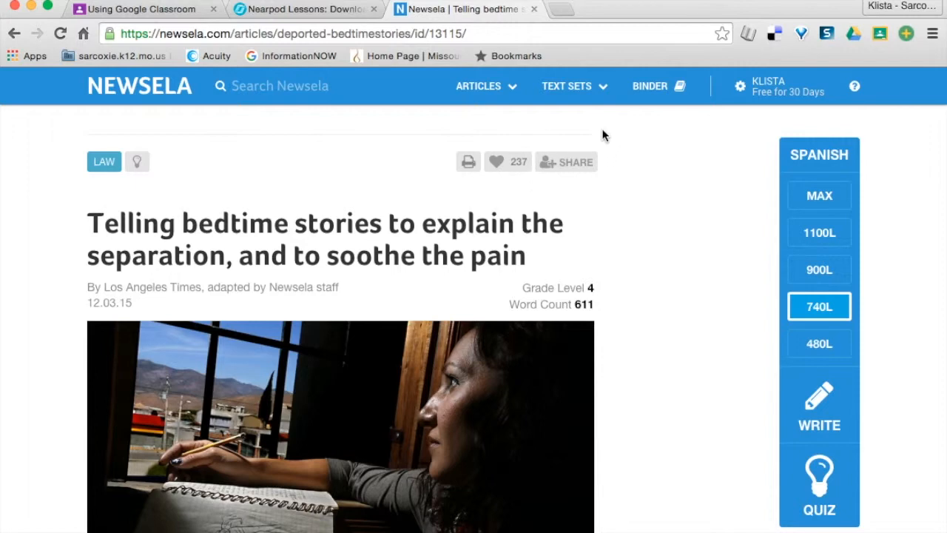
Share the bedtime stories article to Google Classroom from the Share popup
left_click(565, 161)
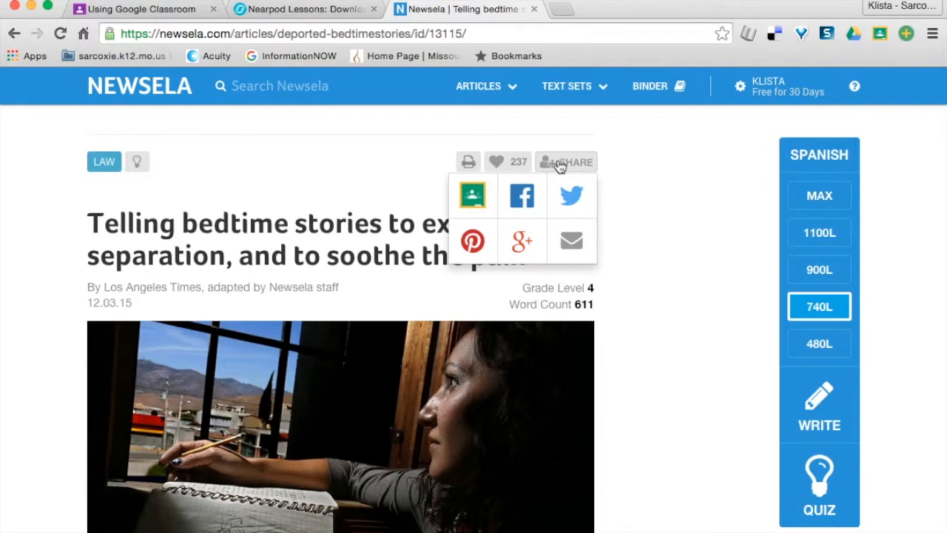
mouse_move(553, 181)
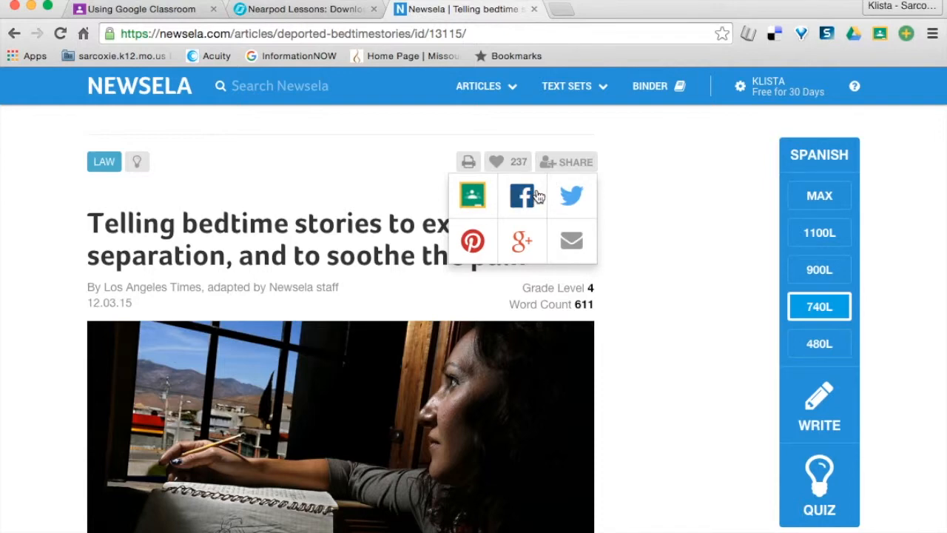
mouse_move(472, 204)
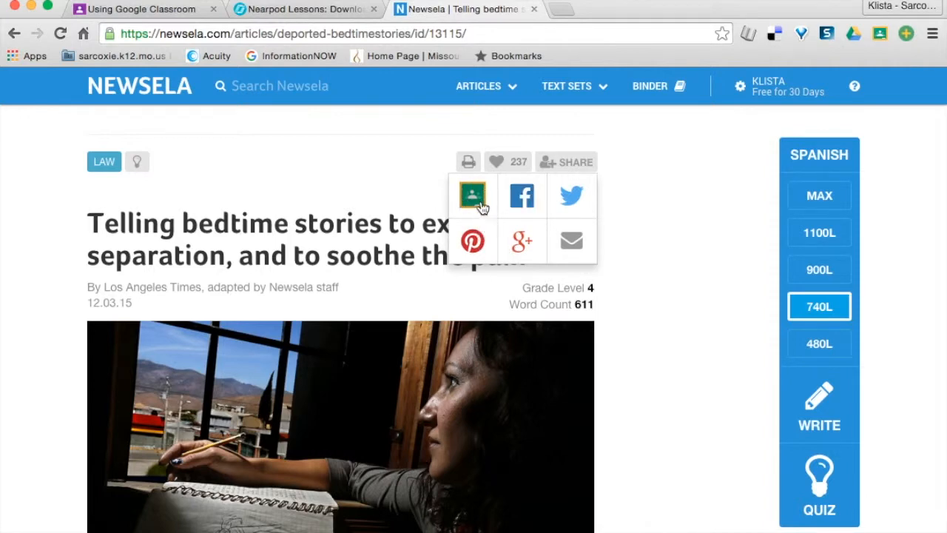
left_click(474, 195)
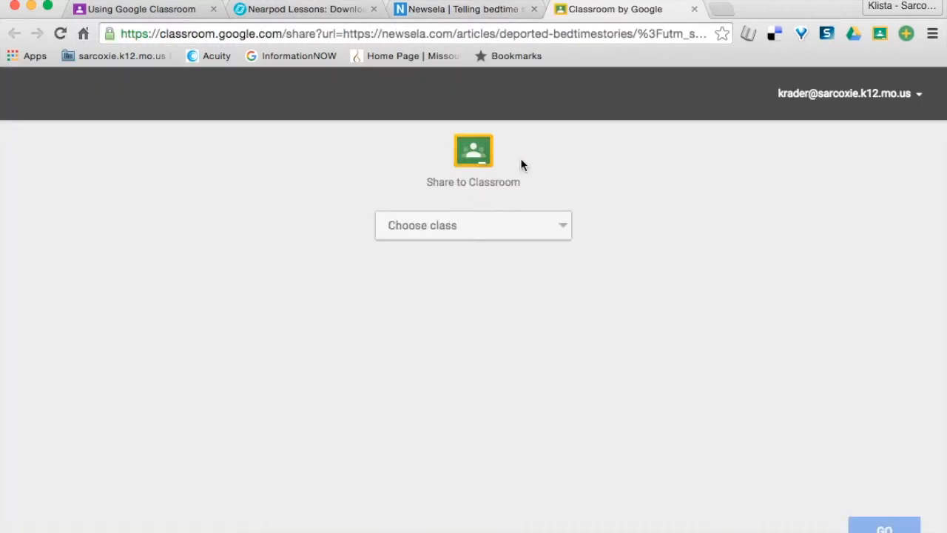
mouse_move(453, 233)
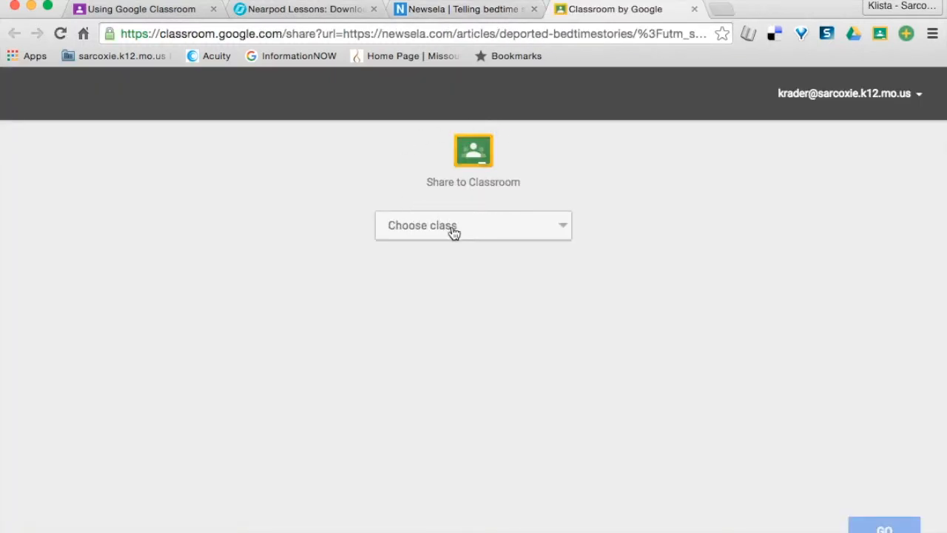
Choose the Using Google Classroom class, pick Create assignment, and continue with Go
left_click(473, 224)
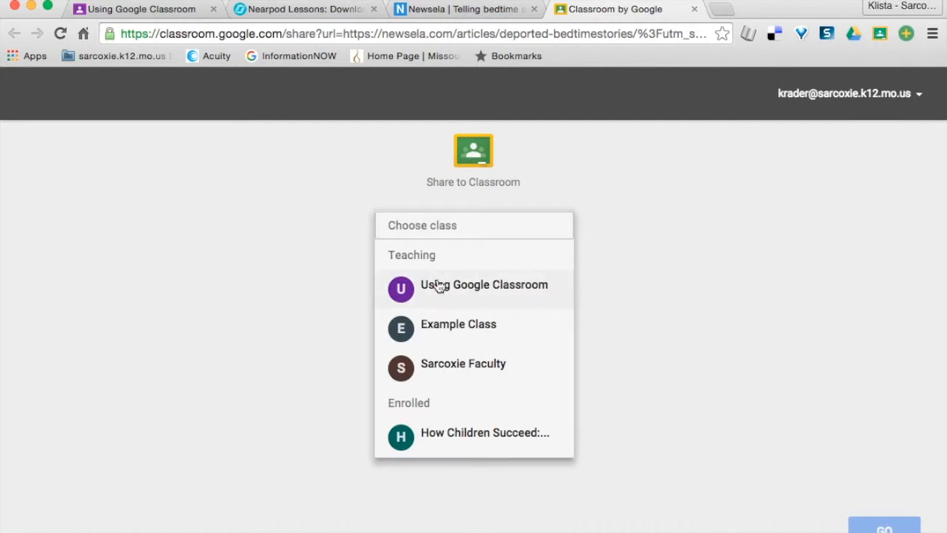
left_click(483, 284)
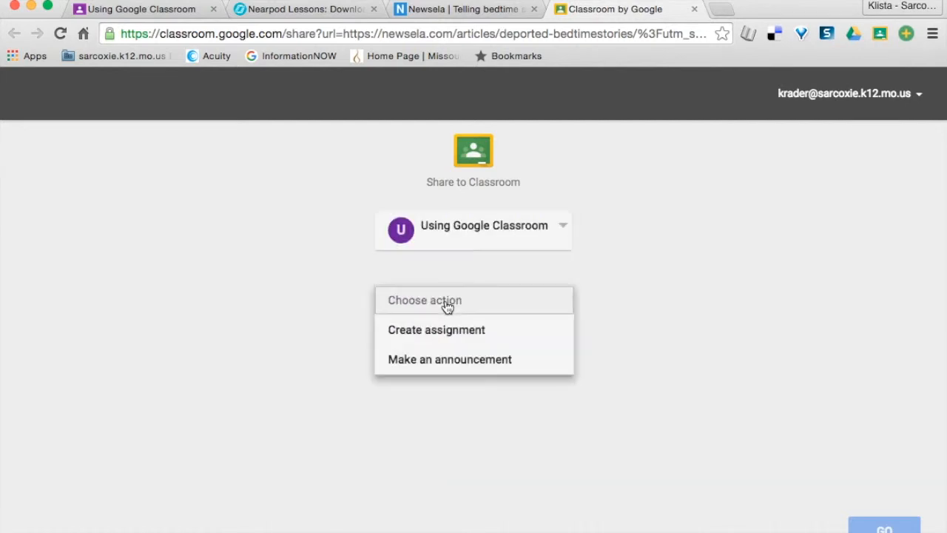
left_click(435, 328)
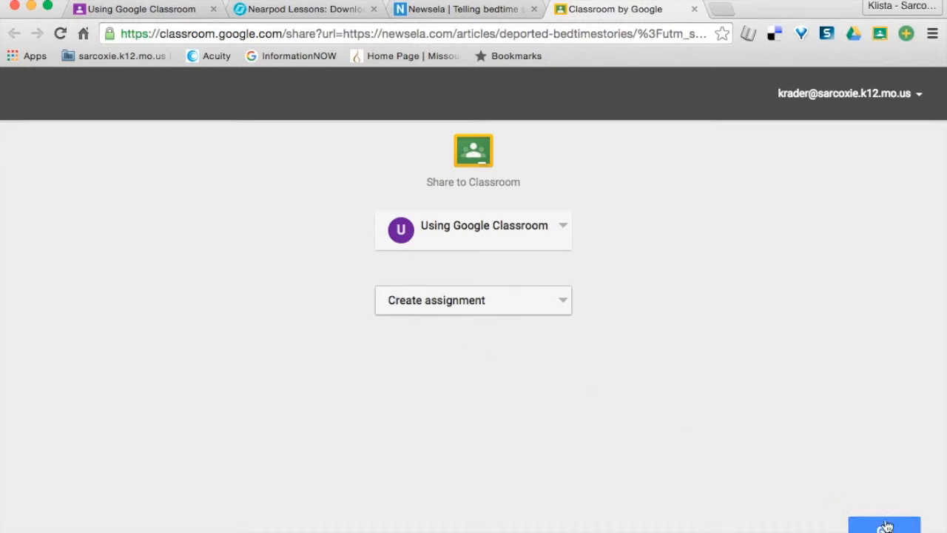
left_click(885, 524)
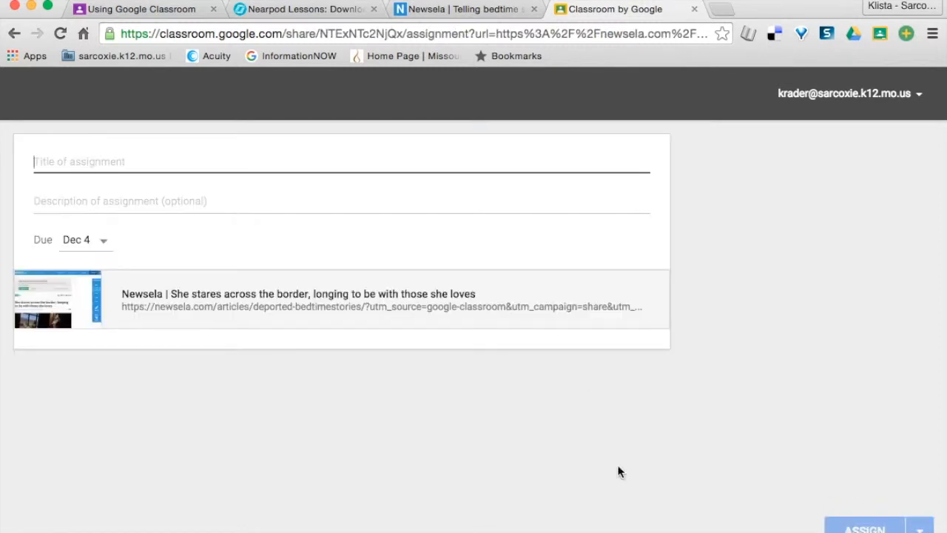
Title the assignment 'Read this article at your level and then take the quiz.' and assign it
type("Read this article at your lev")
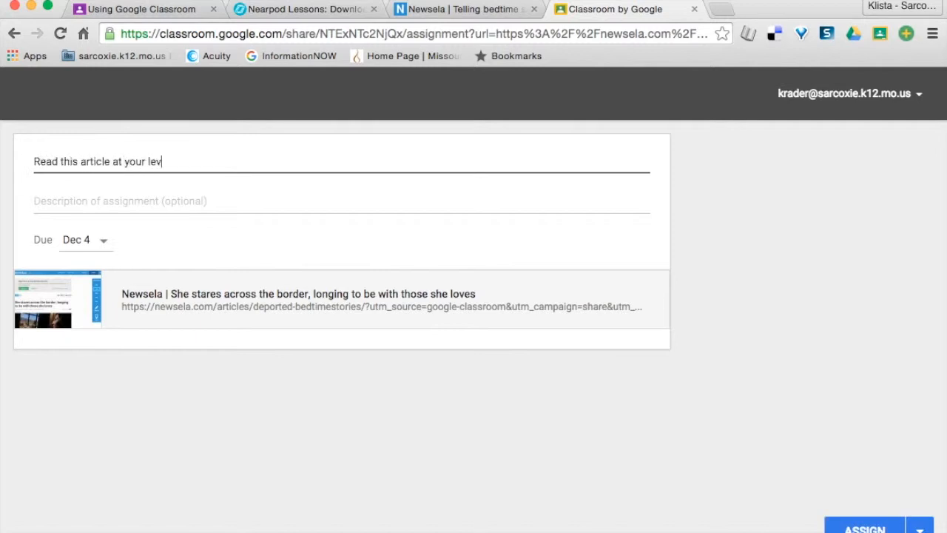
type("el and then take the quiz.")
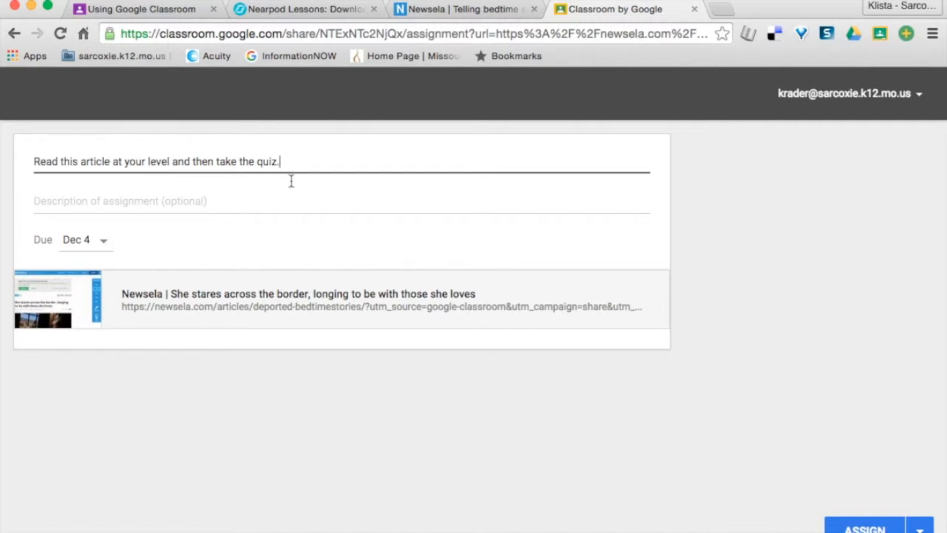
mouse_move(881, 524)
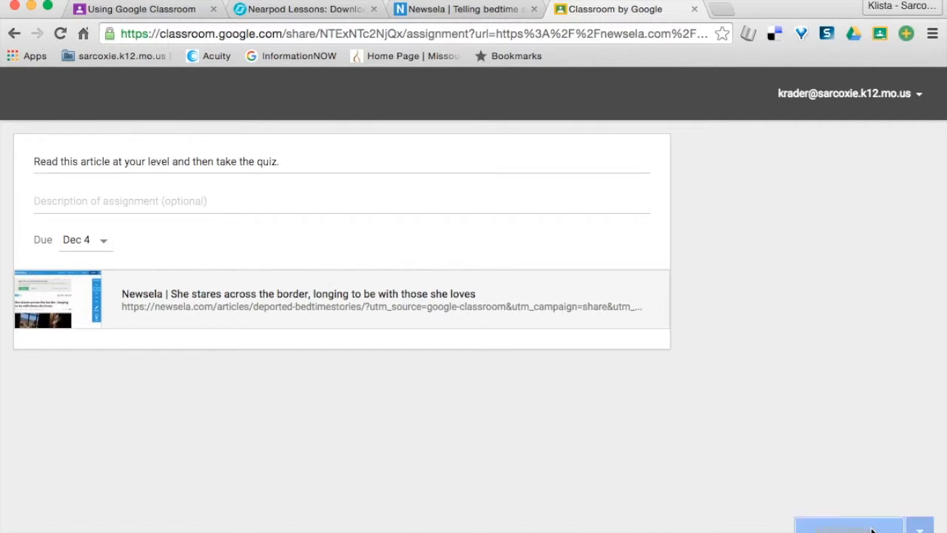
left_click(849, 525)
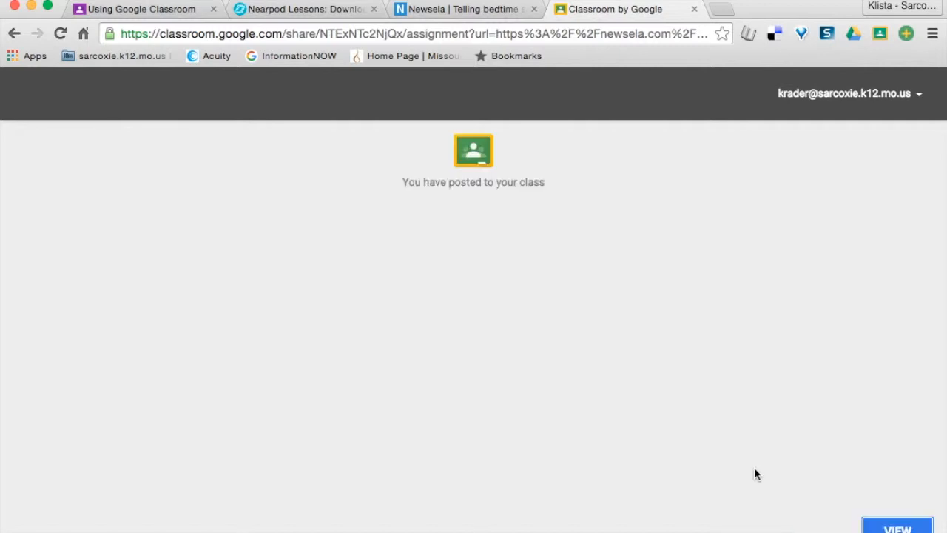
mouse_move(598, 320)
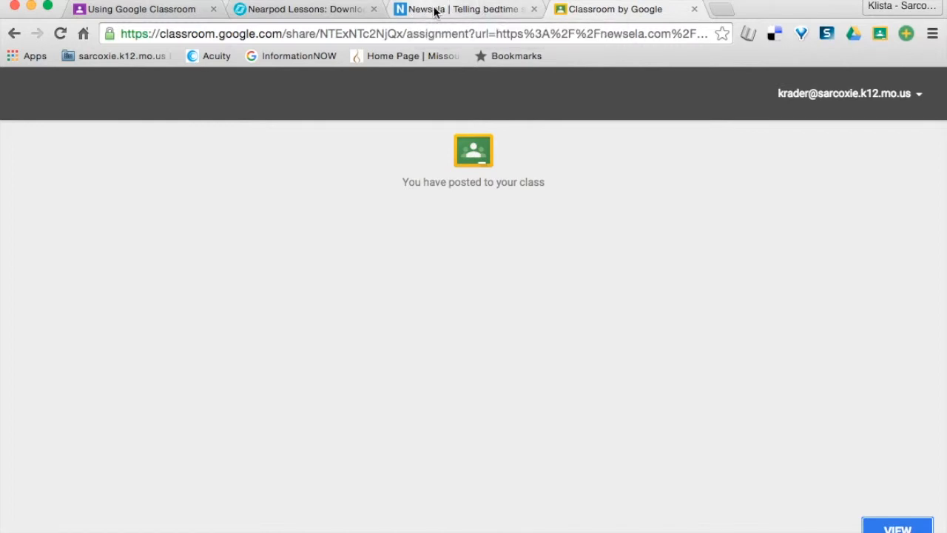
Return to the Newsela bedtime stories article tab after the posting confirmation
left_click(466, 9)
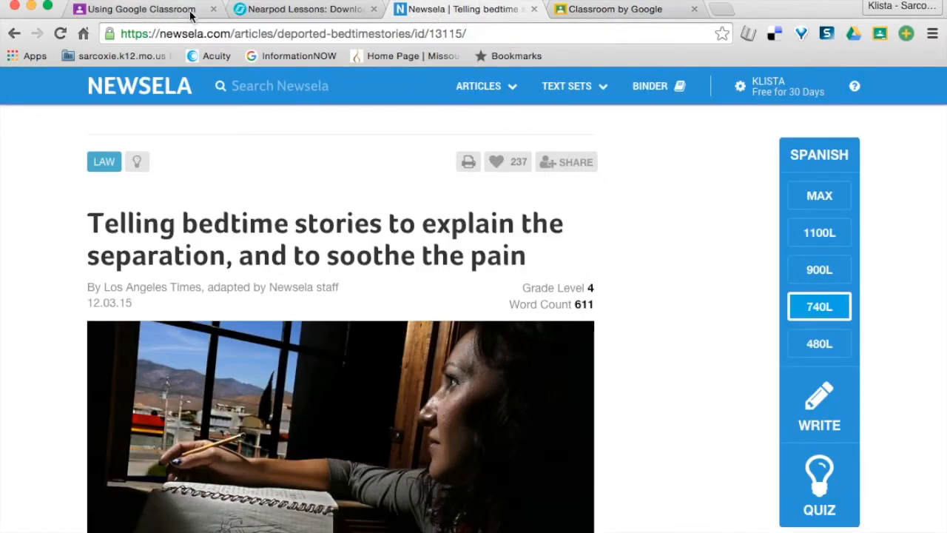
View the Using Google Classroom stream showing the new Newsela quiz assignment due Dec 4
left_click(136, 9)
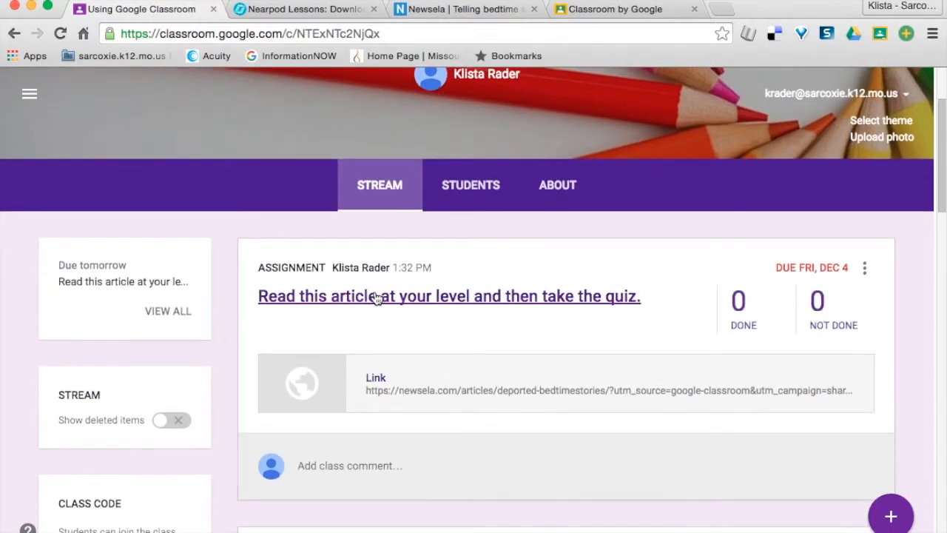
mouse_move(219, 242)
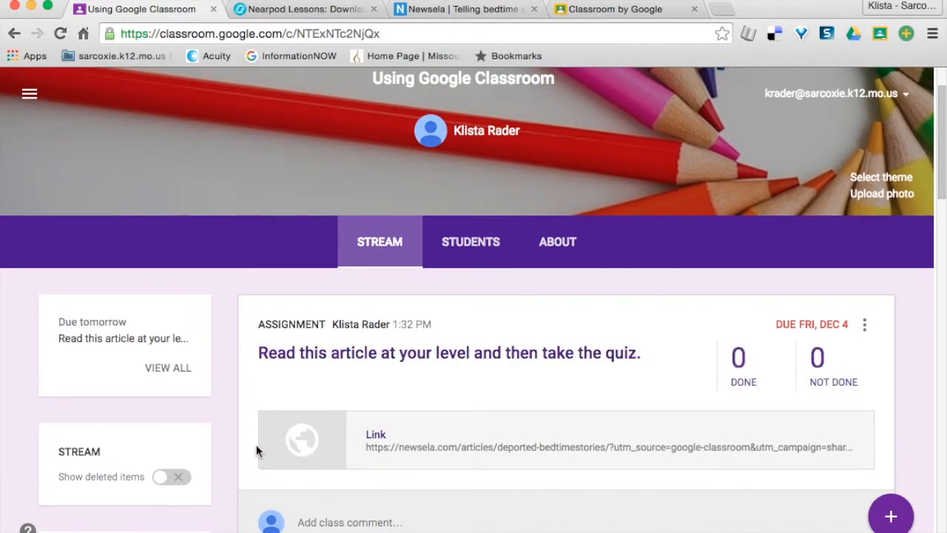
scroll("down", 3)
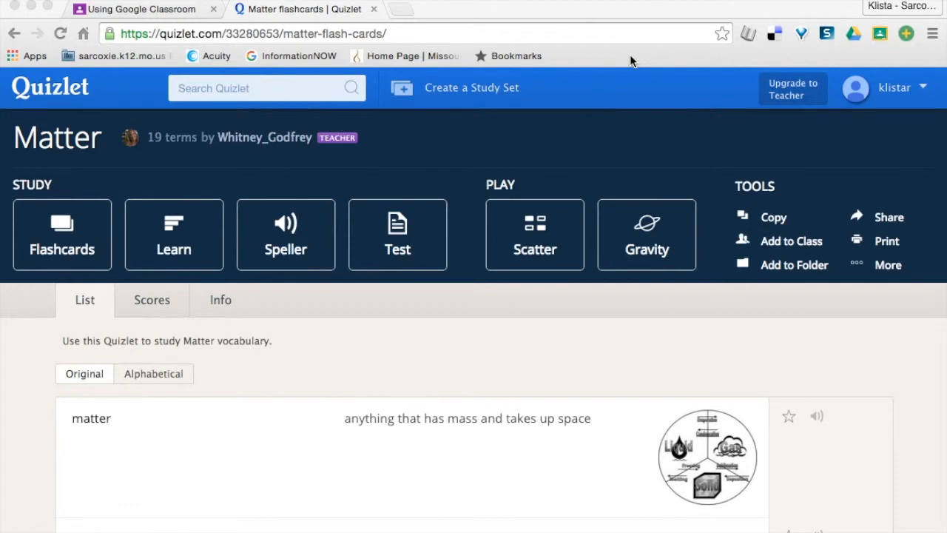
mouse_move(474, 342)
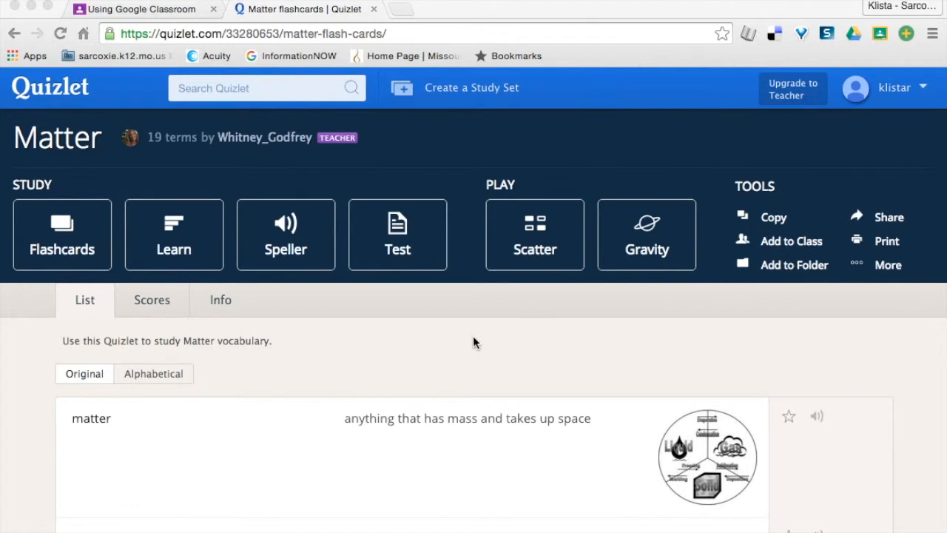
mouse_move(198, 142)
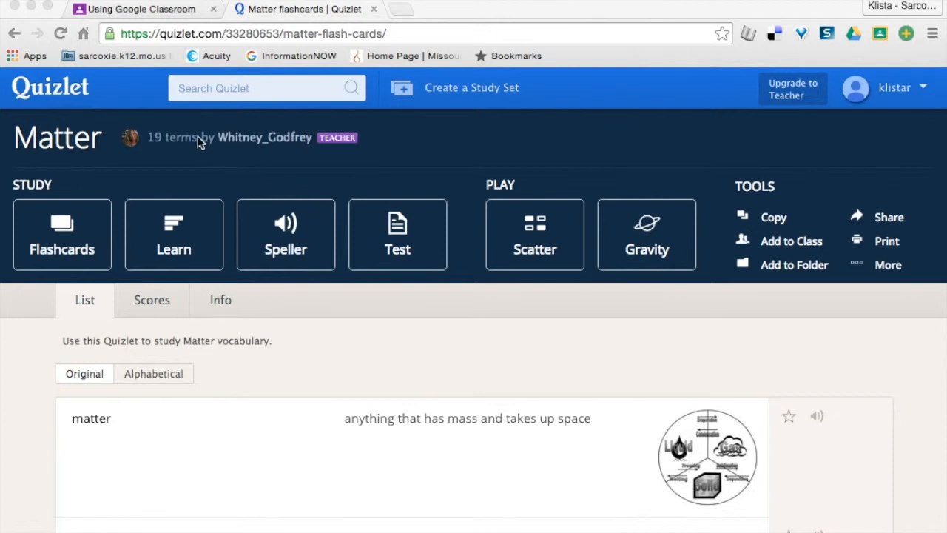
mouse_move(45, 127)
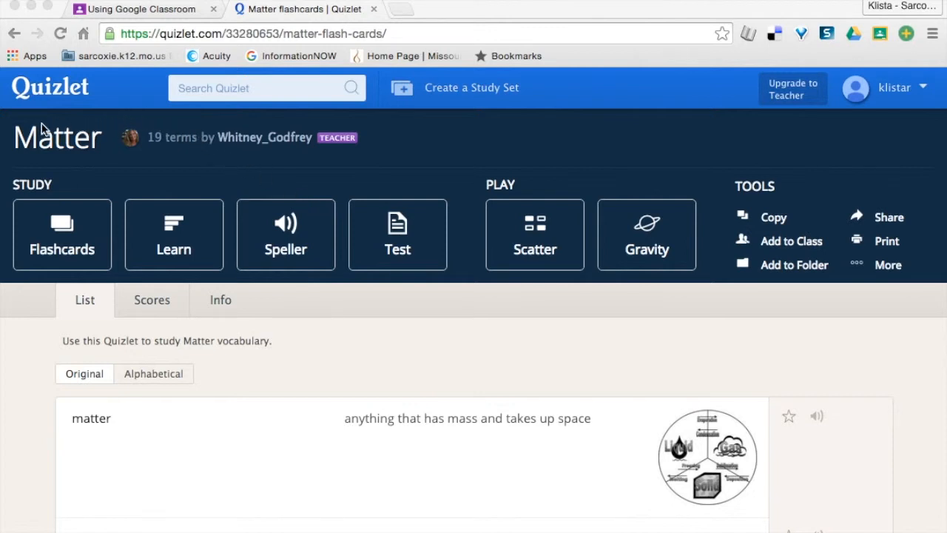
mouse_move(468, 171)
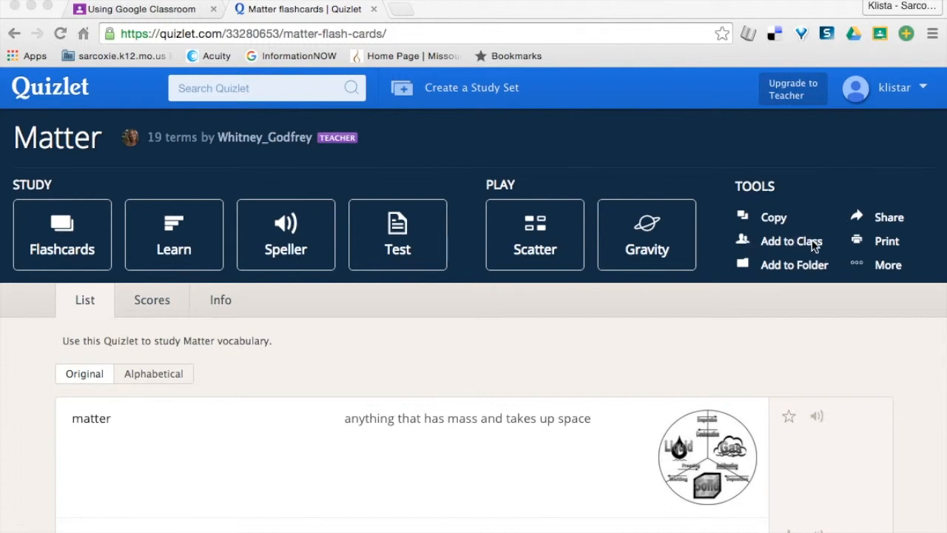
mouse_move(783, 245)
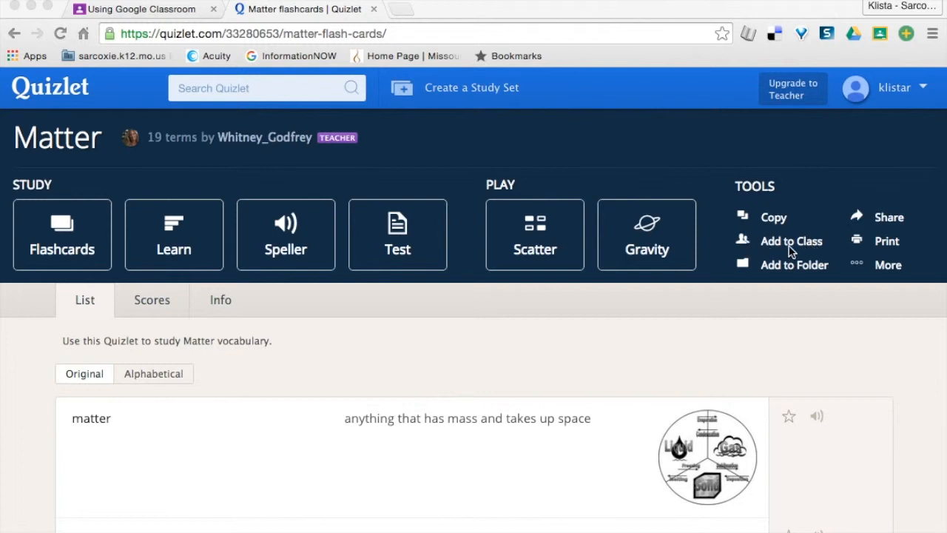
mouse_move(781, 250)
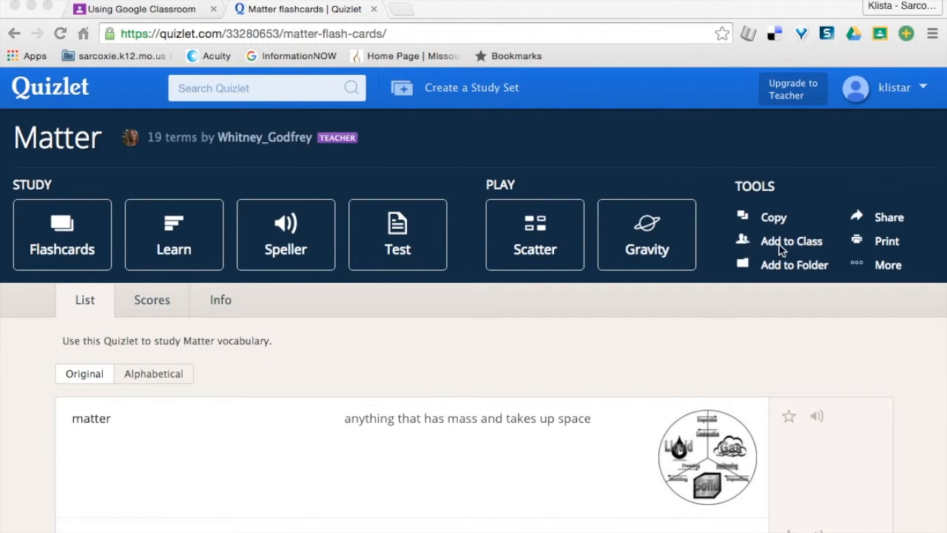